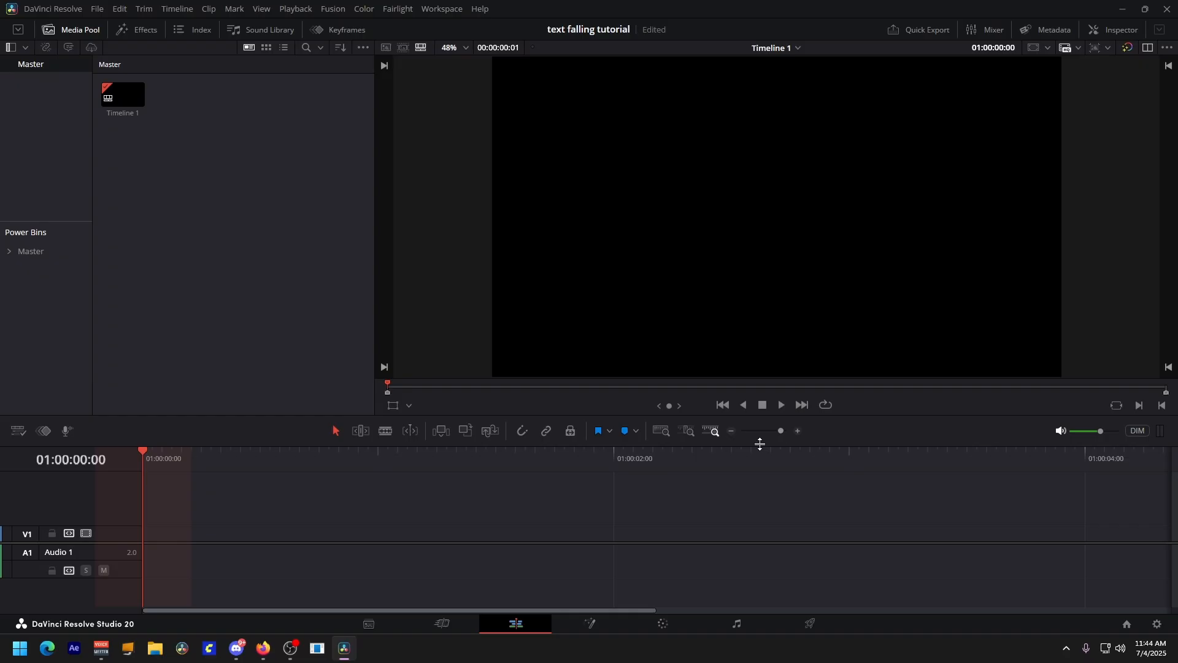
Show the Effects library panel on the Edit page and browse its Toolbox categories
click(145, 30)
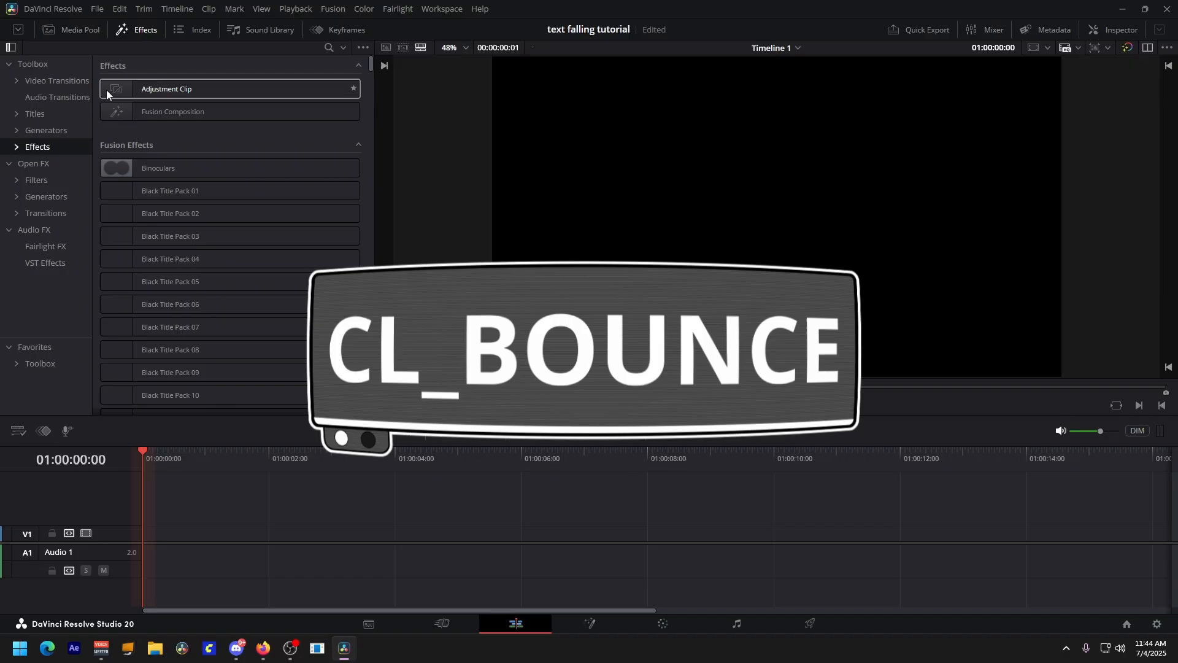
click(47, 647)
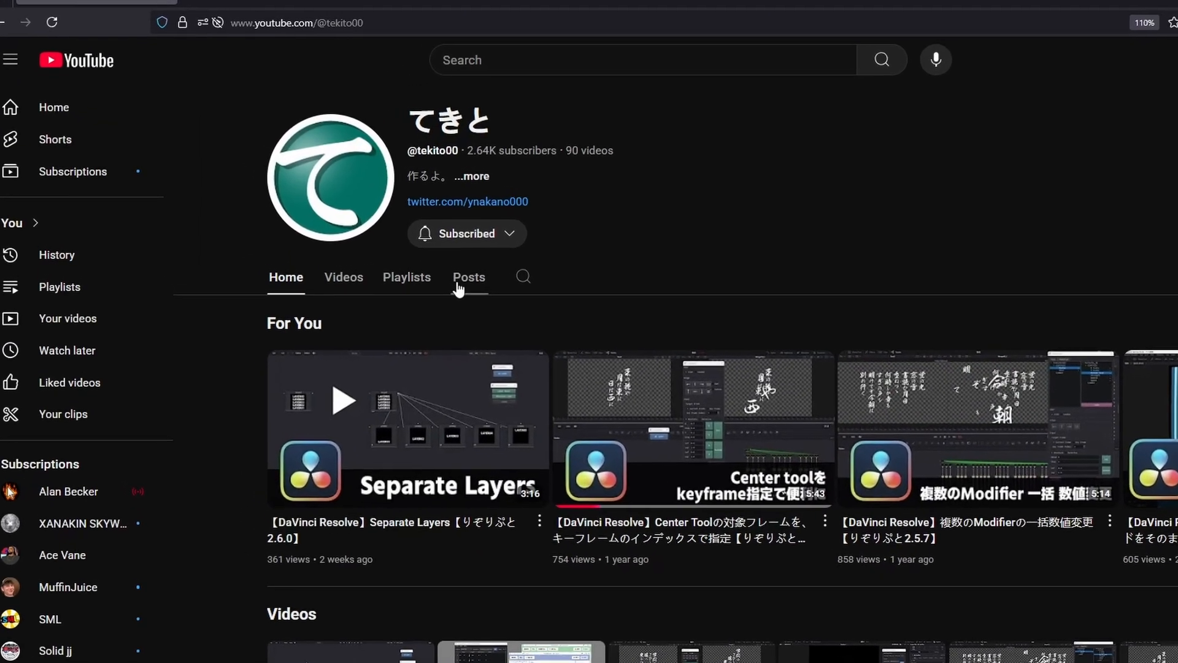
Switch to the browser showing the bounce plugin author's YouTube channel
click(344, 648)
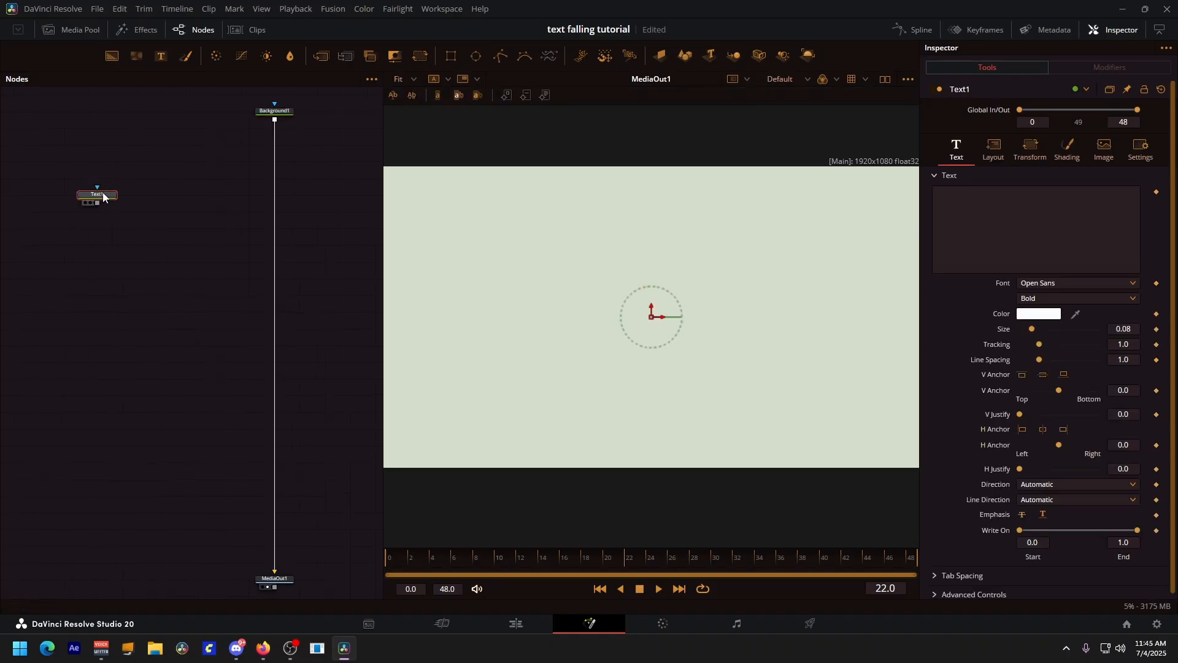
mouse_move(211, 171)
text(TEXT)
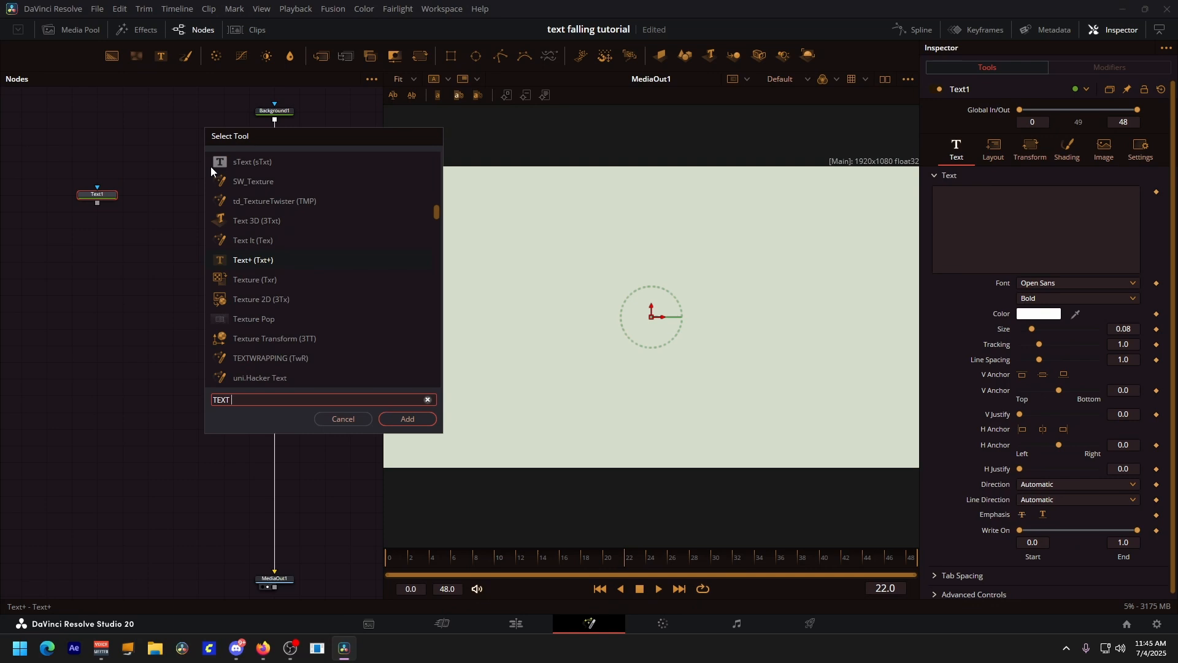
Find Text+ and select Text1 to style 'owo' in black bold italic on cream
click(406, 419)
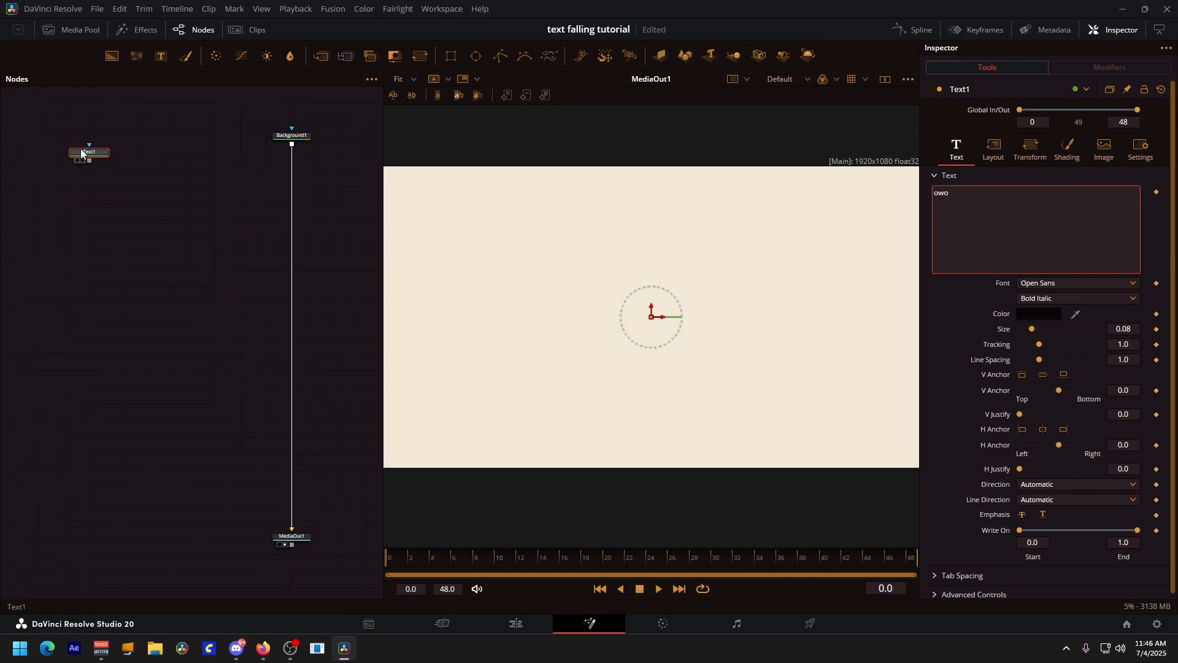
click(63, 153)
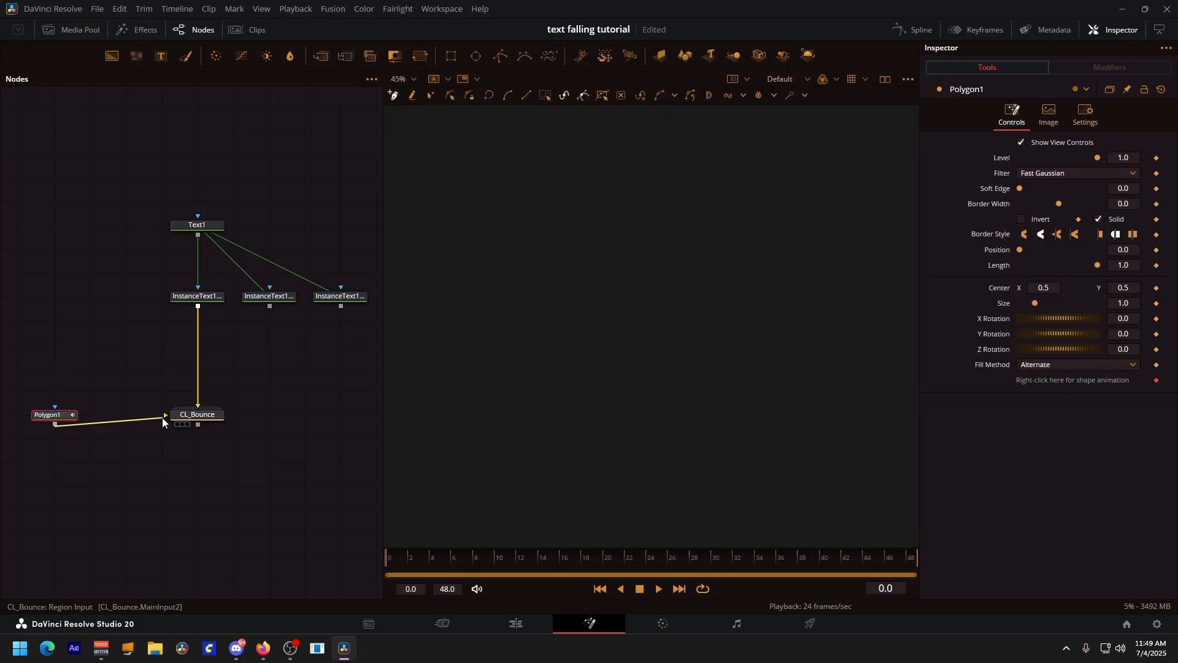
Wire Polygon1 into CL_Bounce's Region Input and select CL_Bounce for its settings
click(197, 415)
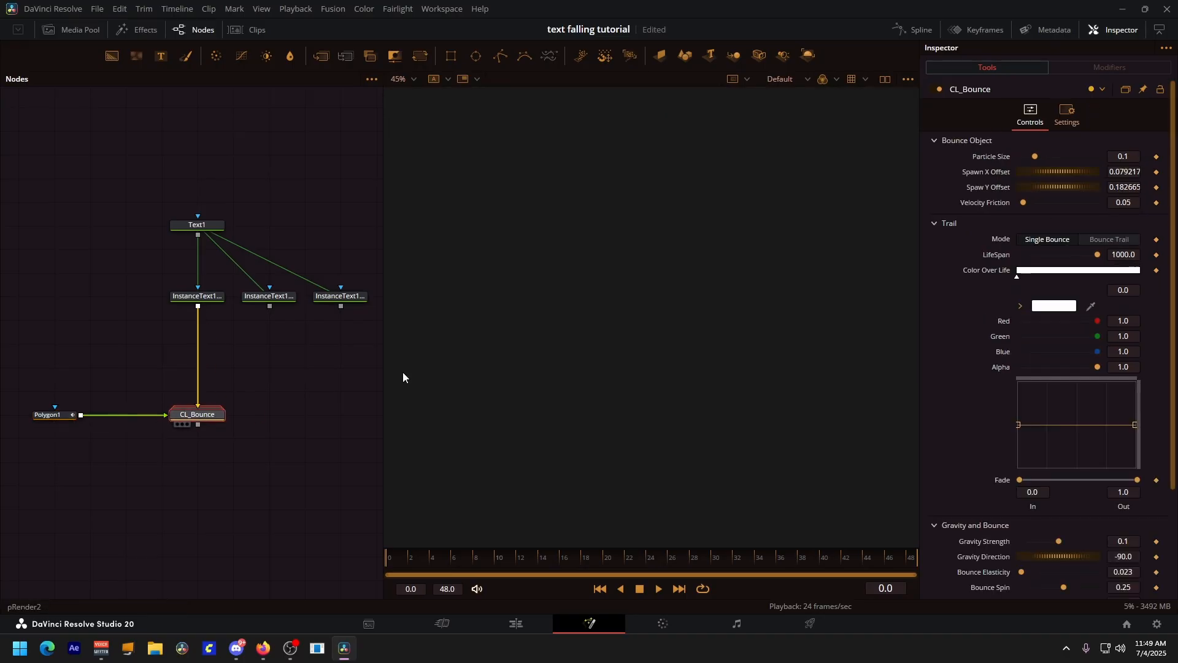
click(46, 414)
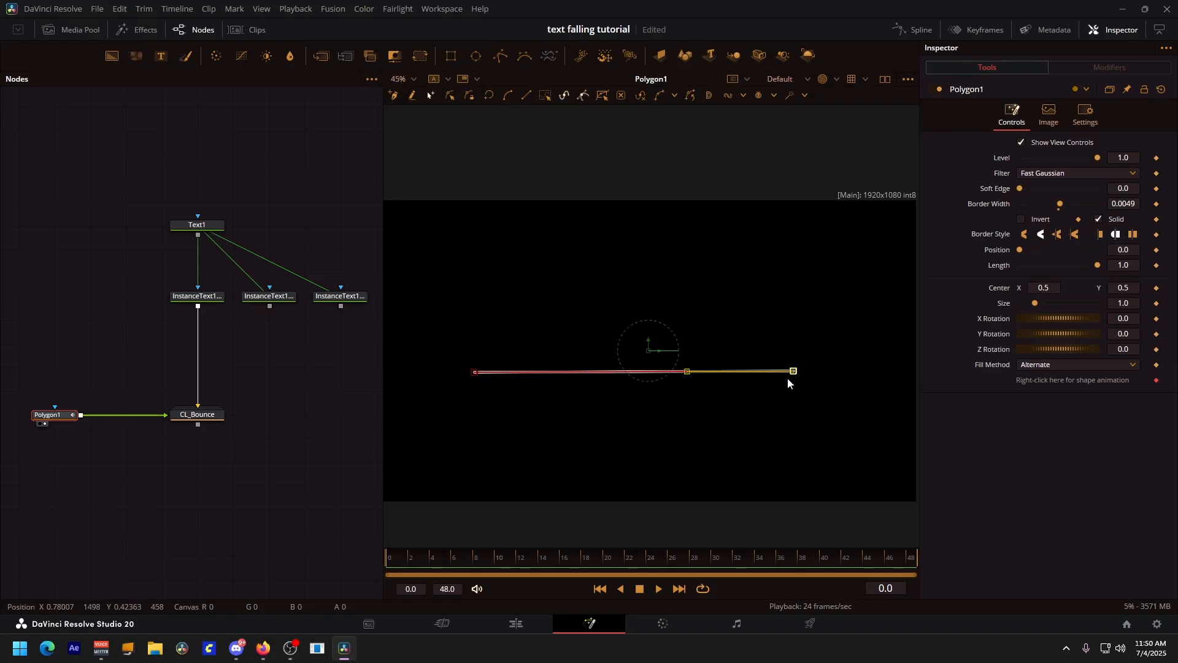
Finish the horizontal floor line, set particle size 1.8, and preview the bounce later
click(196, 415)
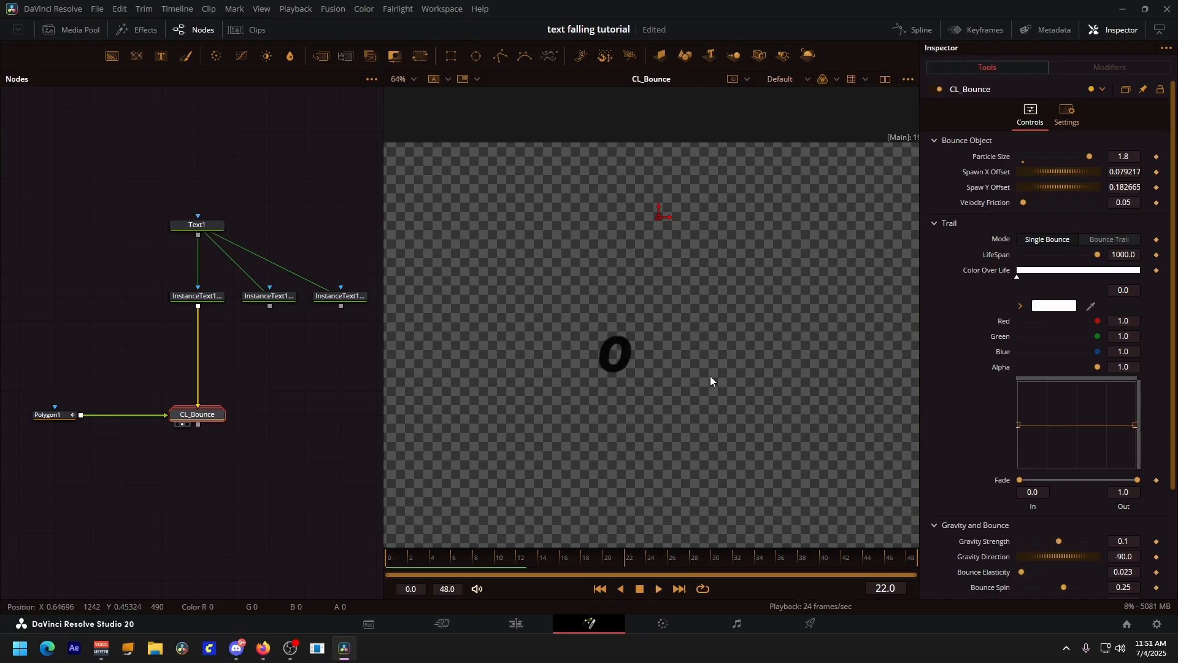
scroll(down, 3)
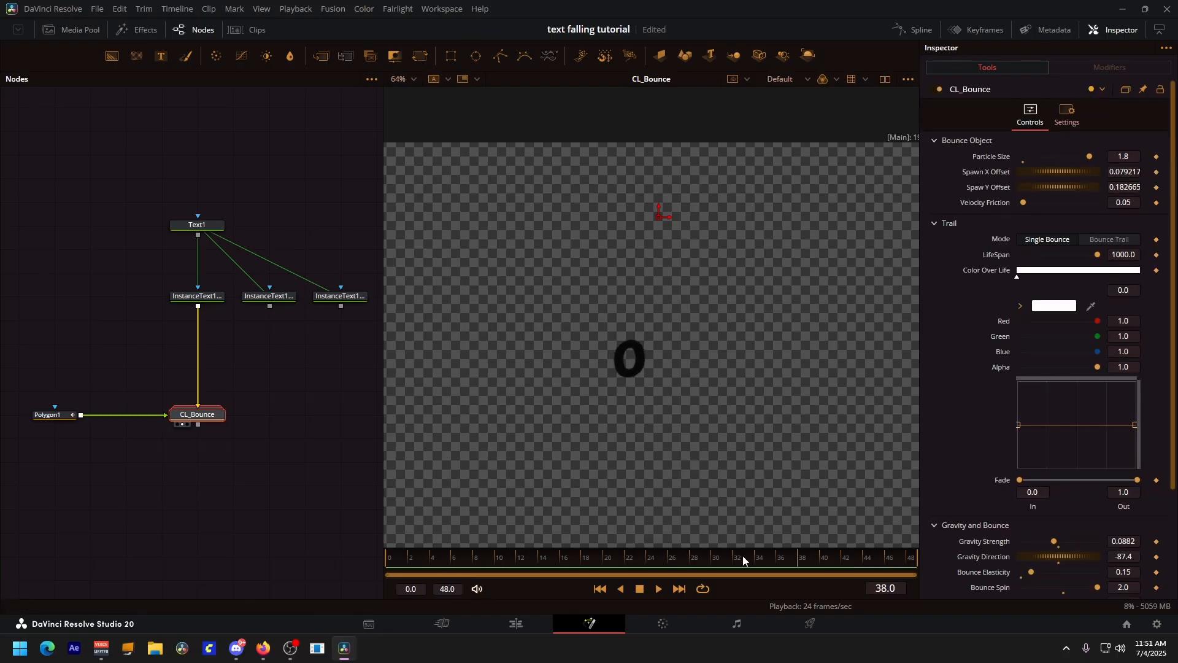
click(846, 573)
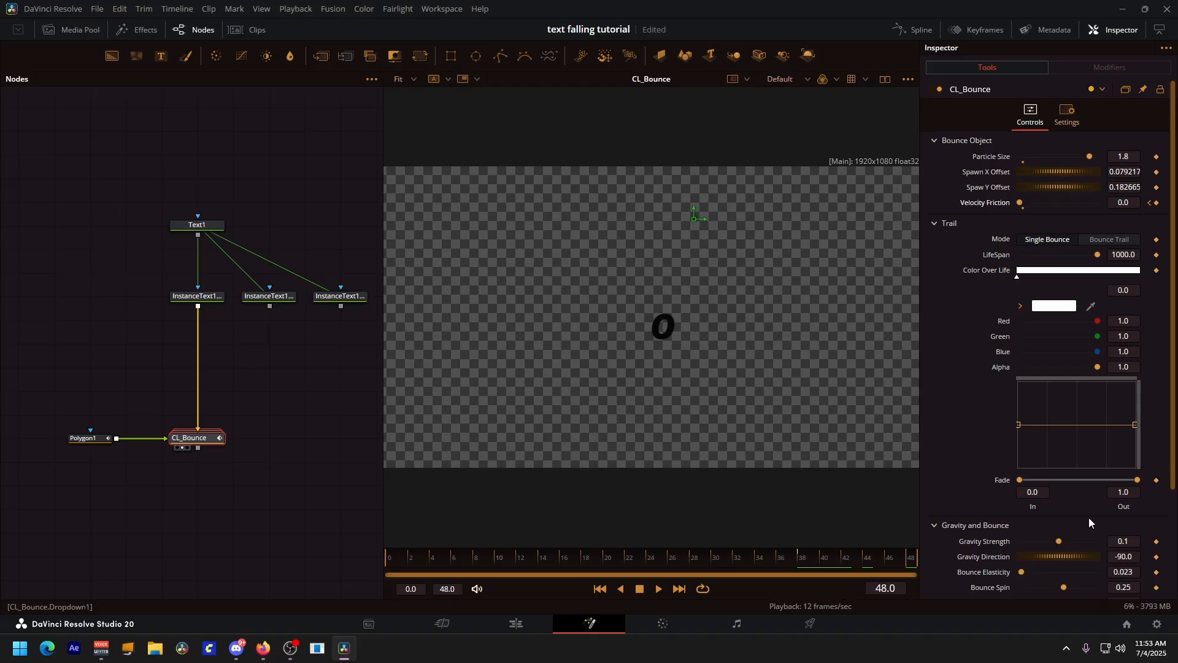
Keyframe CL_Bounce Velocity Friction at 0.0
click(540, 557)
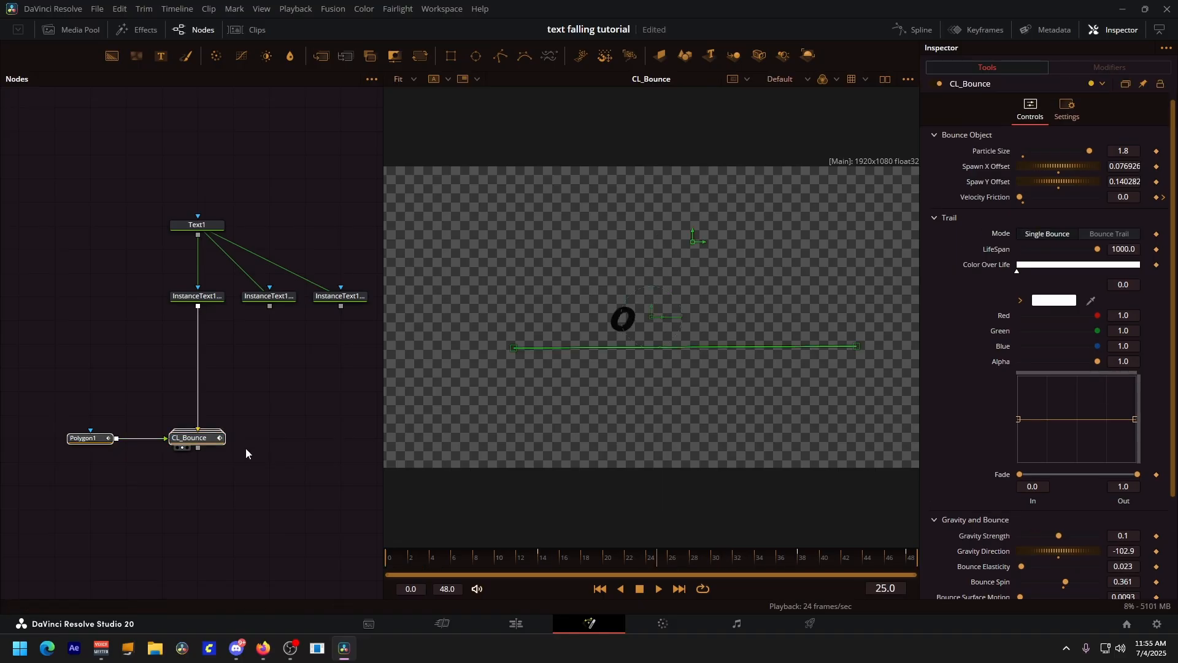
mouse_move(90, 466)
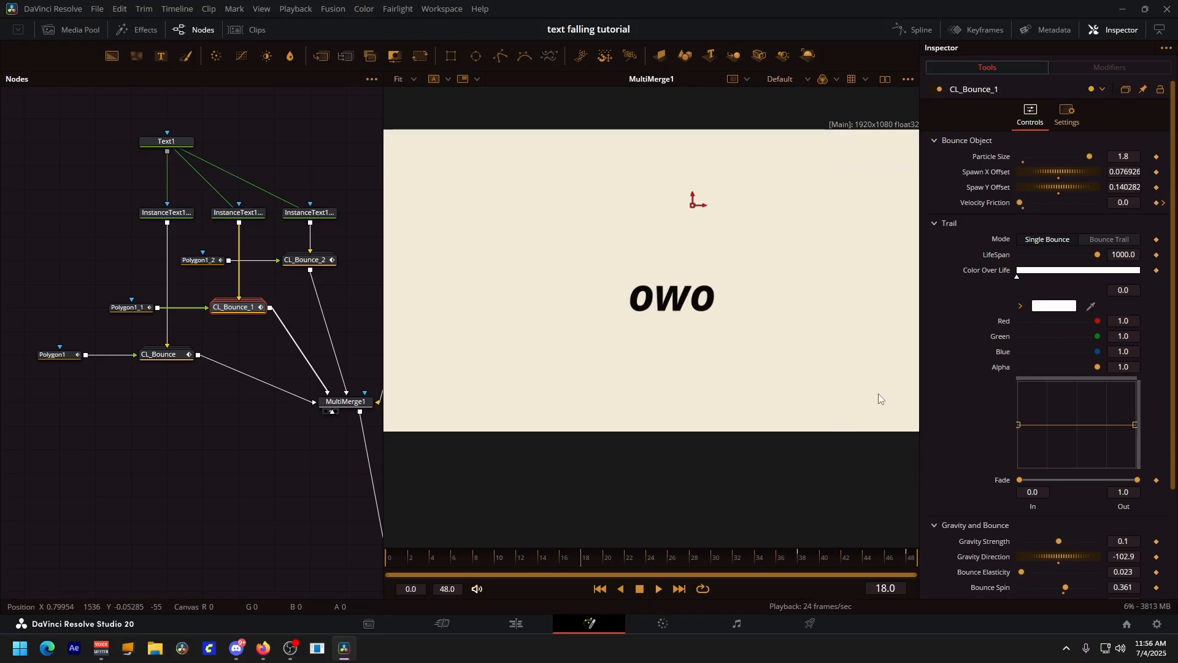
Give the last letter's bounce node its own gravity strength, direction, elasticity and spin
scroll(down, 3)
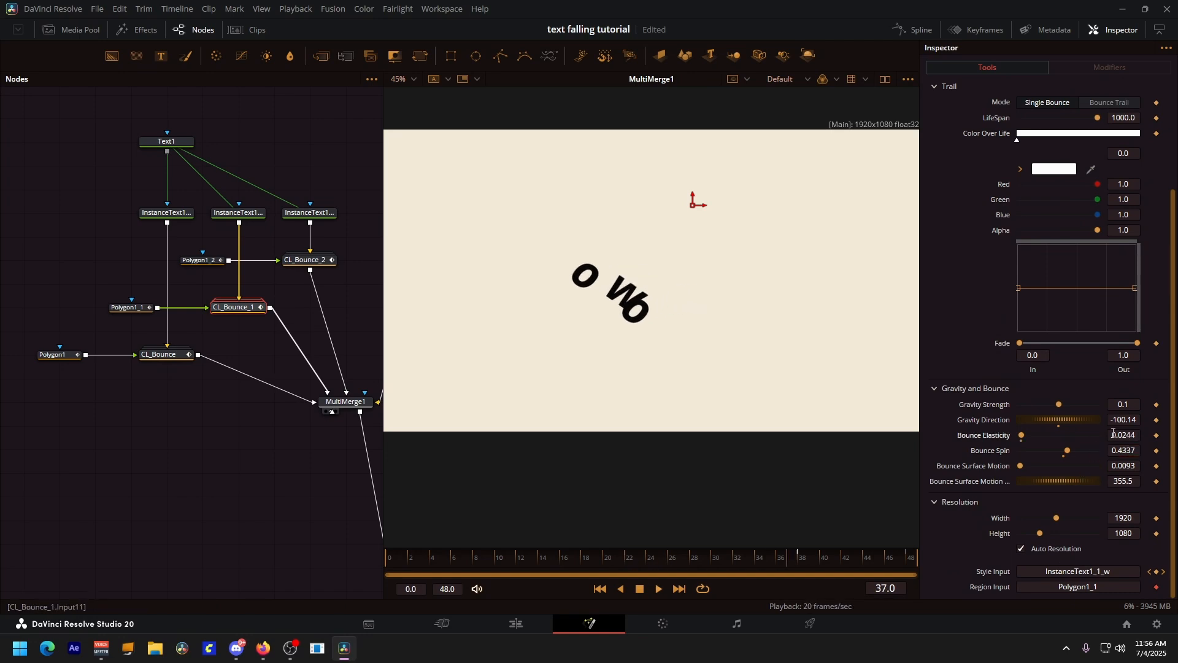
click(308, 259)
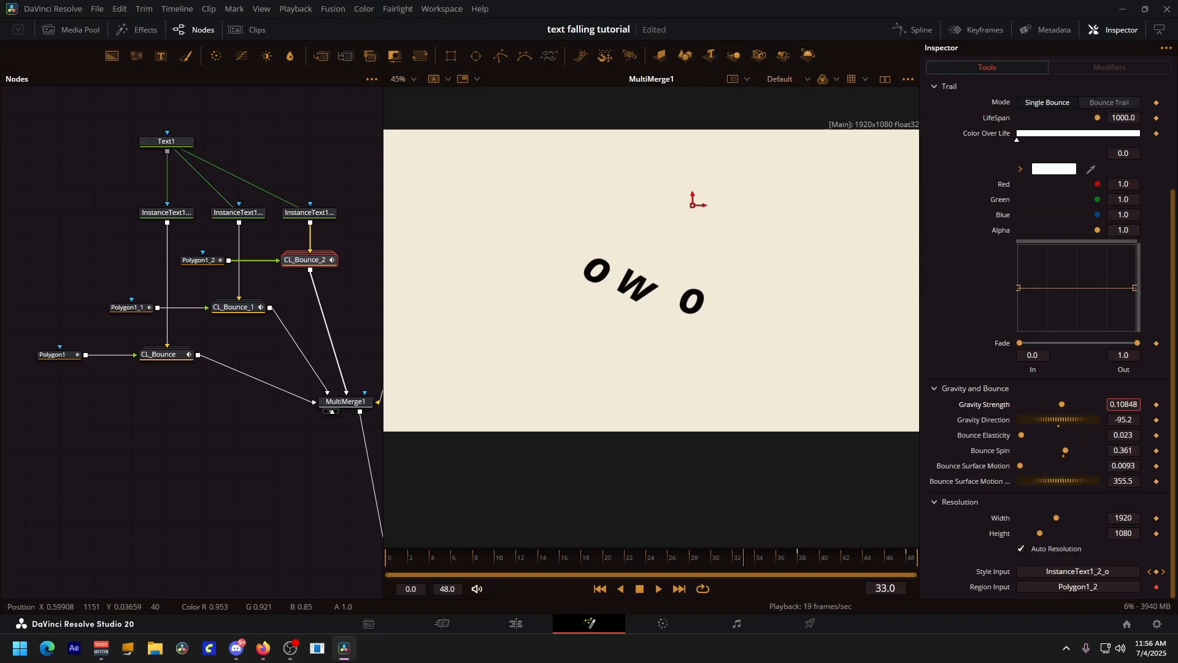
click(235, 307)
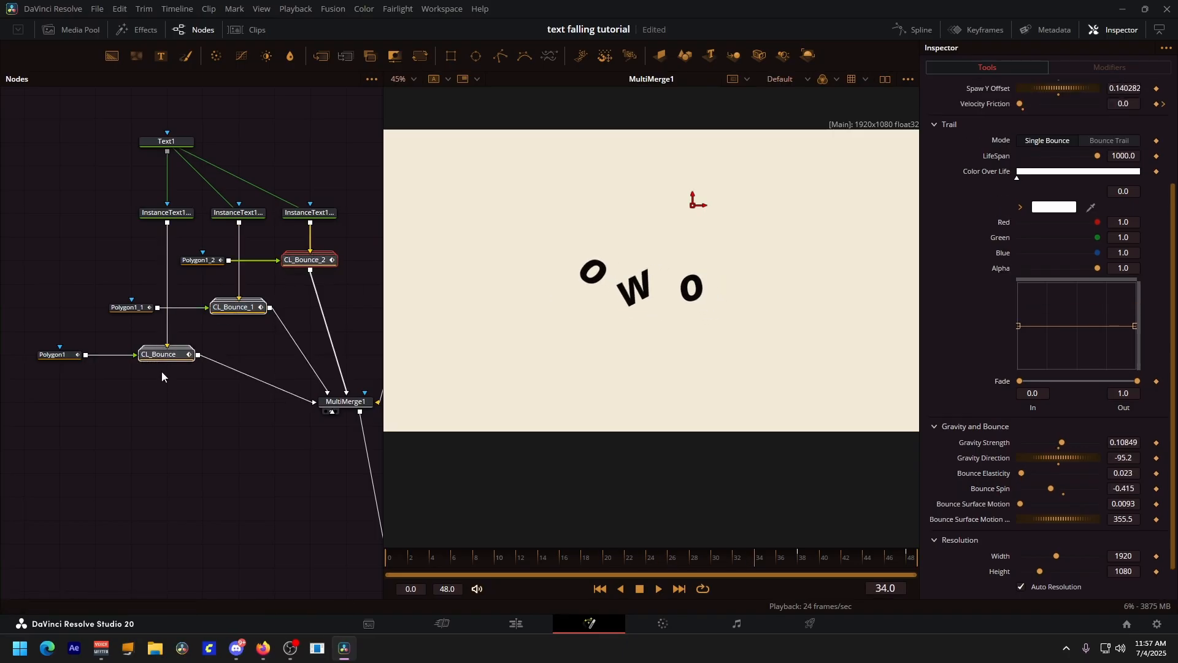
Show the Spline editor with the pFriction Velocity Friction curve easing from 0 to 1
click(921, 30)
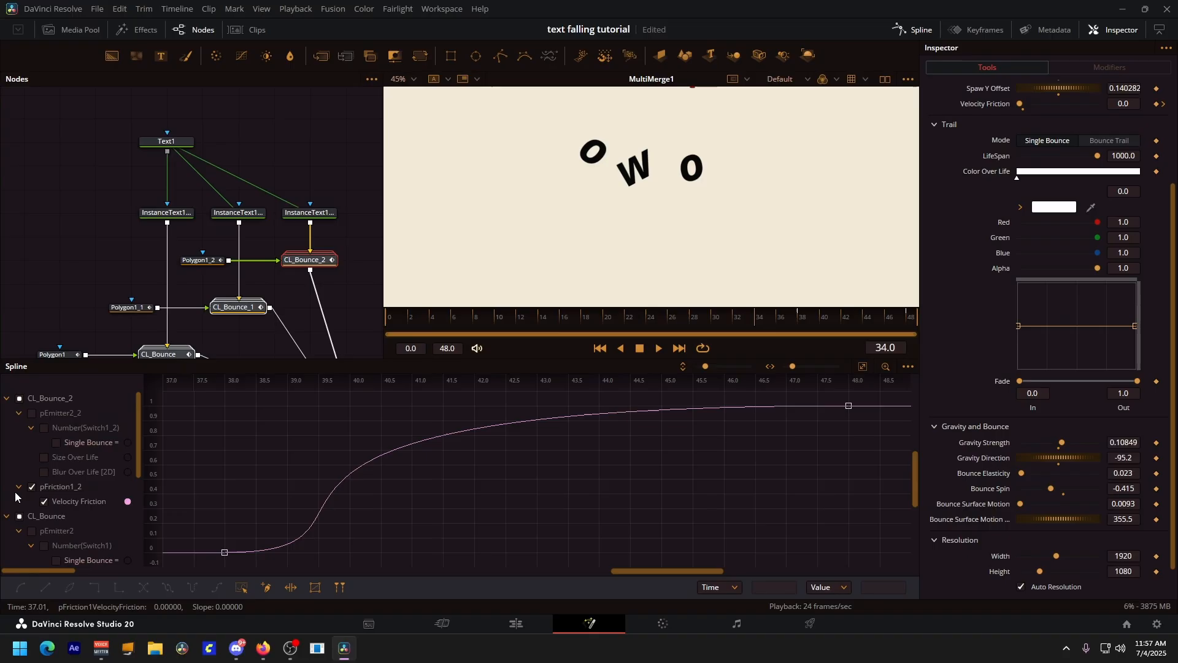
scroll(down, 3)
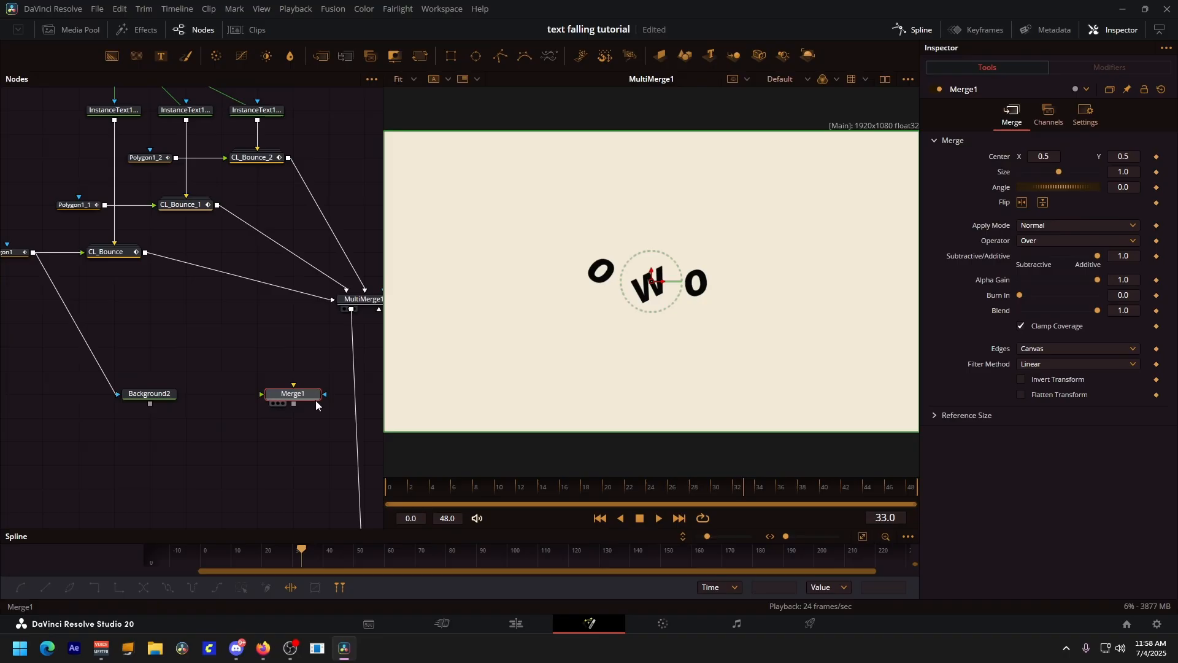
Merge Background2 and Transform1 with MultiMerge1 into Merge1, showing the floor line
click(292, 393)
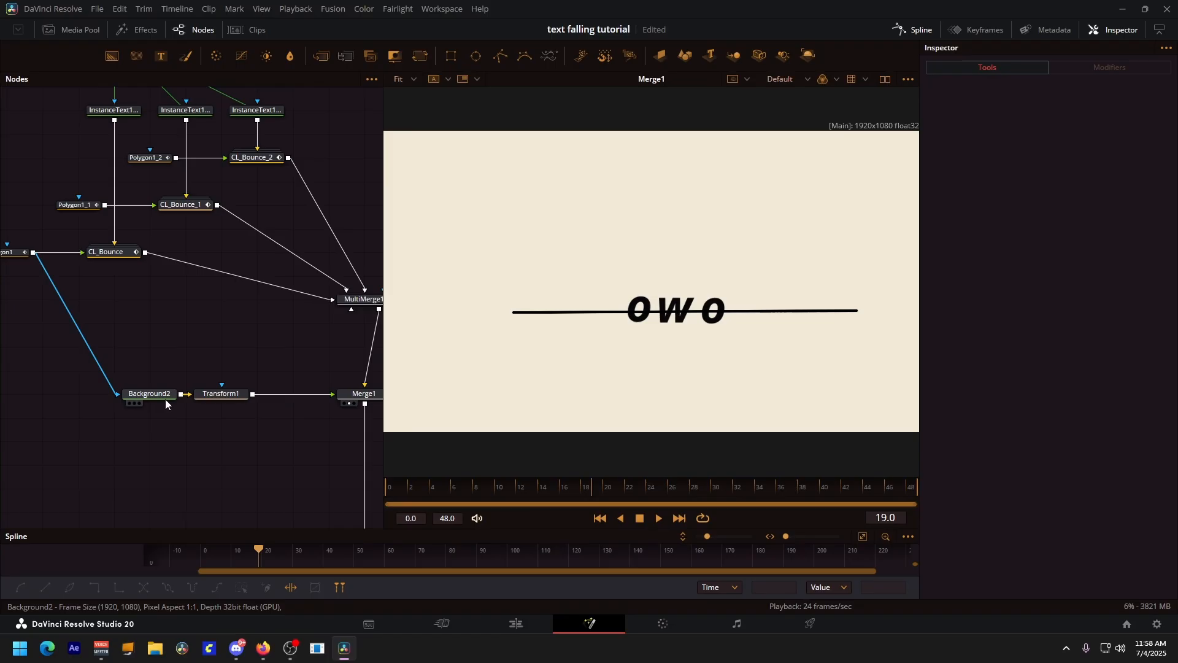
click(221, 393)
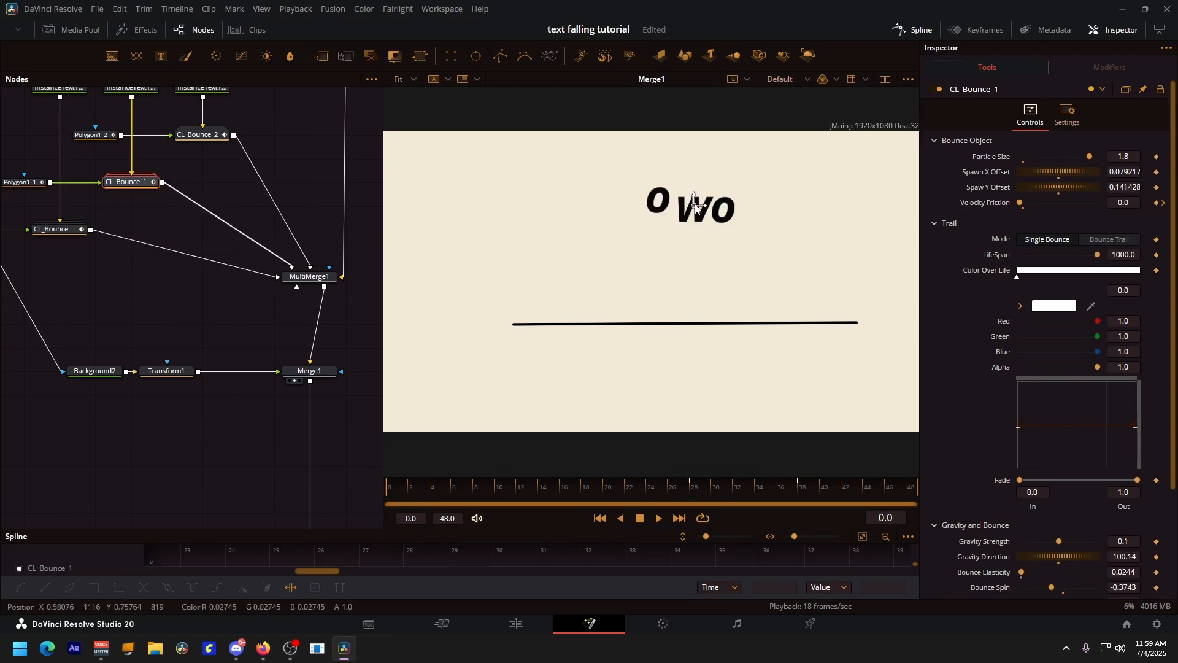
click(201, 134)
text(ts)
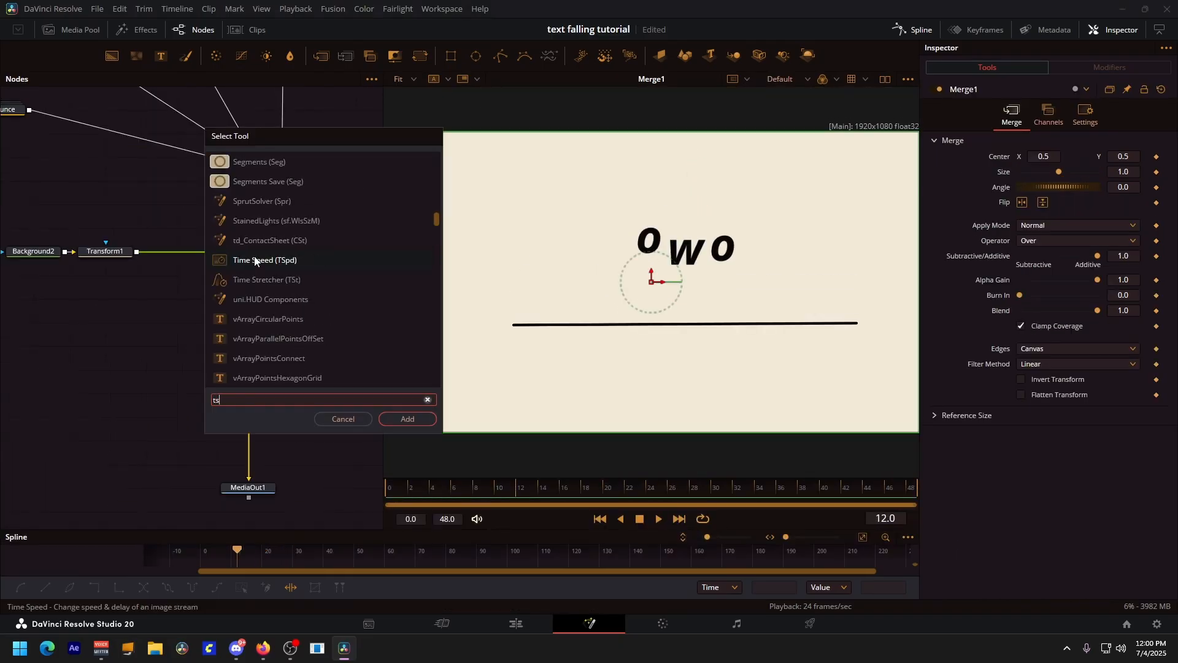
Add a Time Stretcher with keyframed Source Time, OpticalFlow, and Flow interpolation after Merge1
click(407, 419)
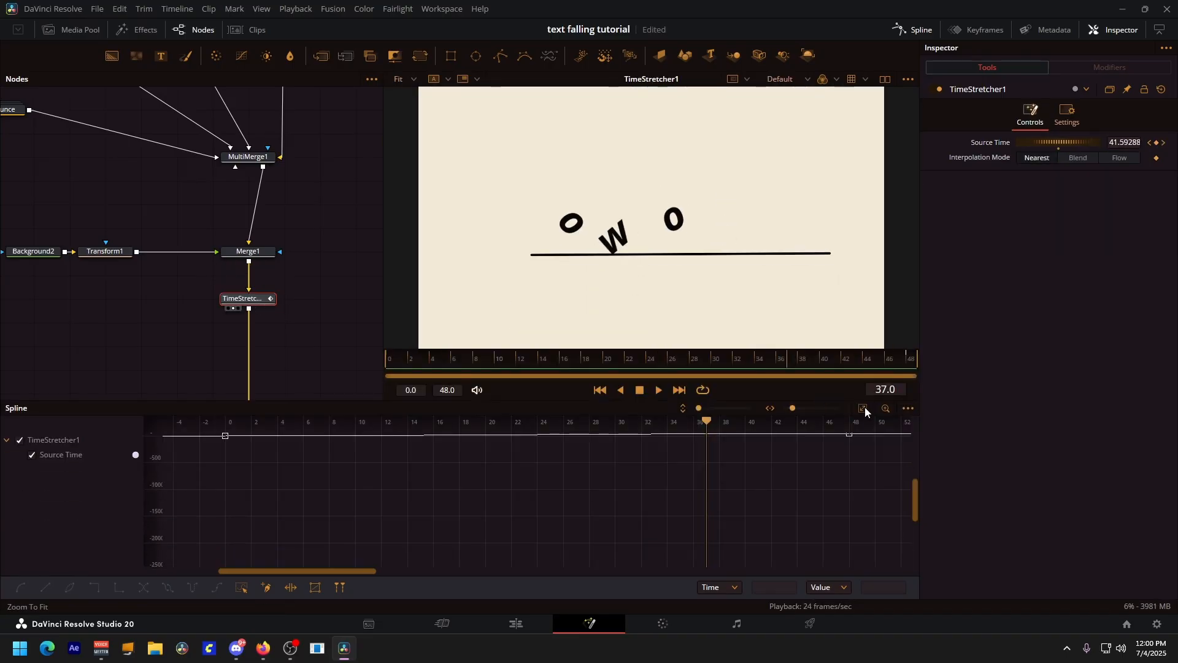
click(863, 408)
text(optic)
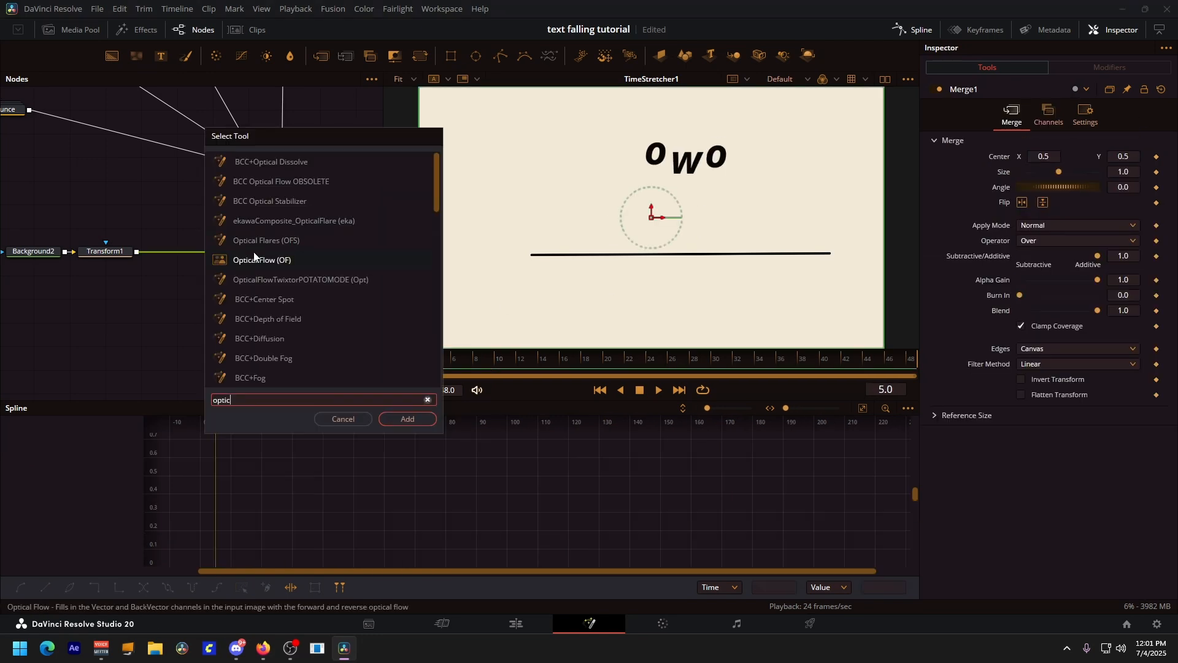
click(406, 419)
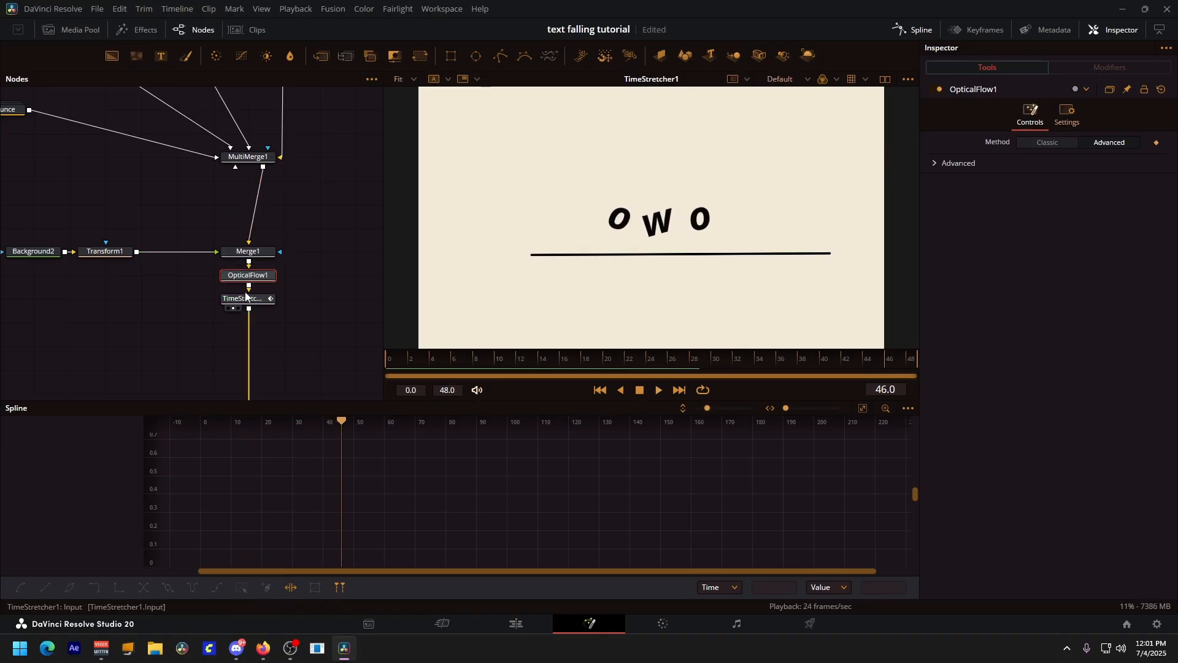
click(240, 299)
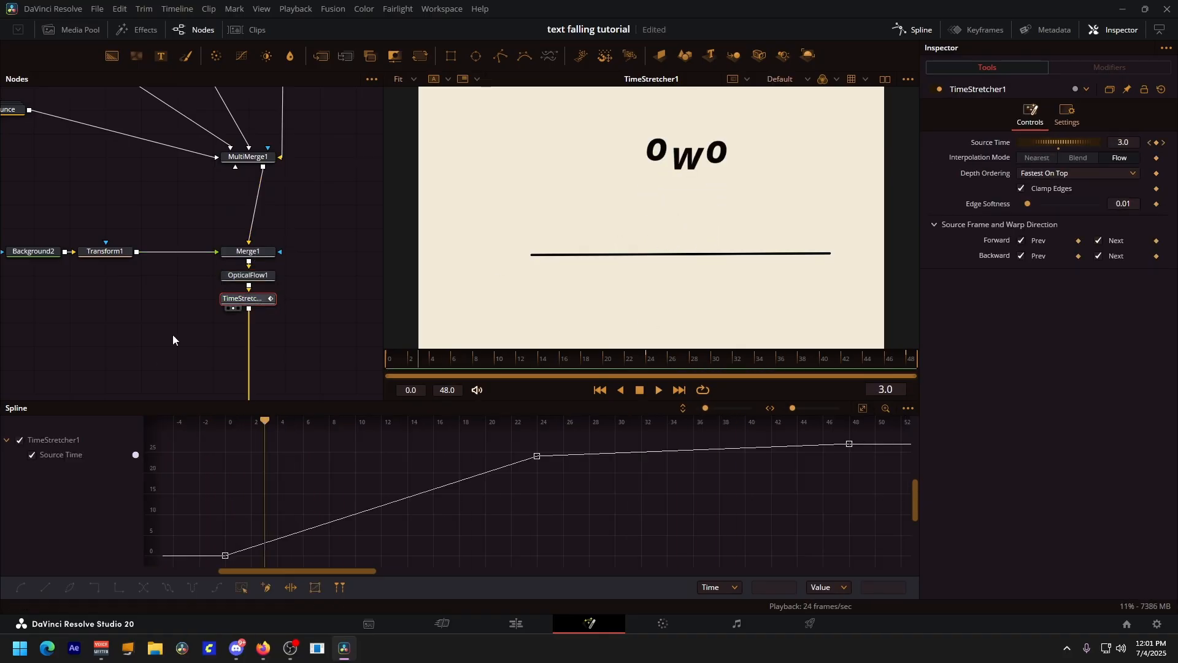